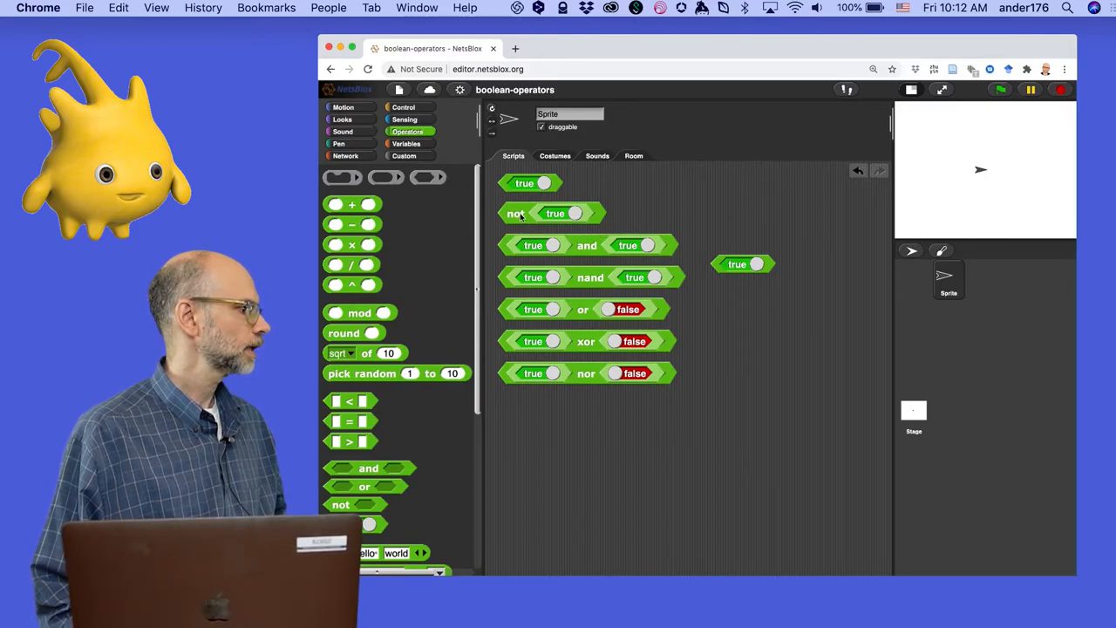
# - Move the not block into open space and switch its input to false
pyautogui.moveTo(553, 213); pyautogui.dragTo(728, 454)
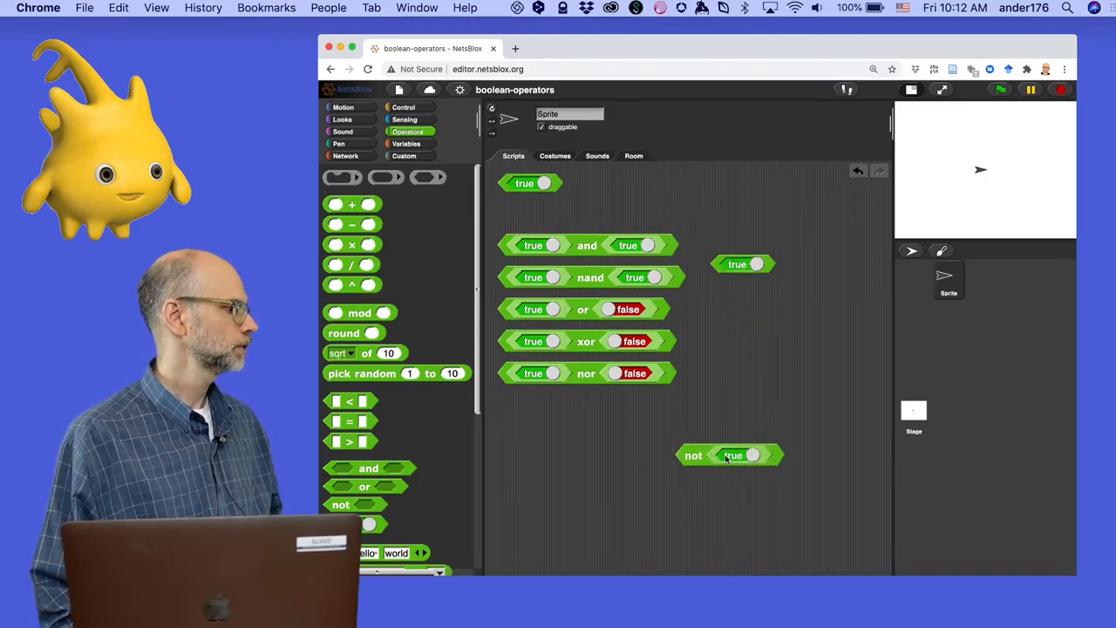
pyautogui.moveTo(702, 466)
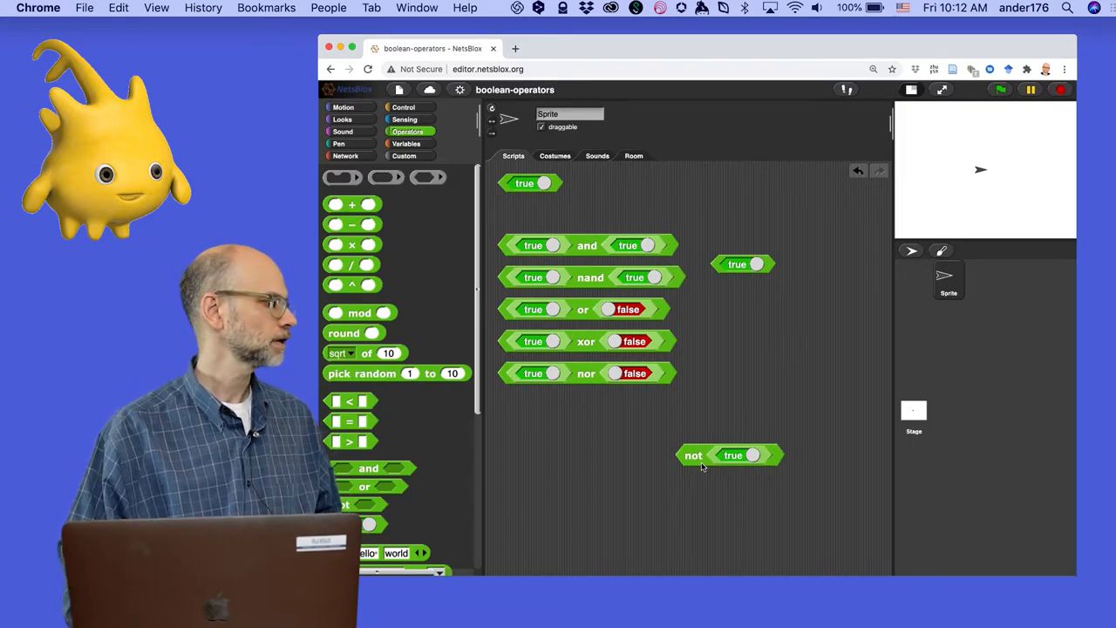
pyautogui.click(693, 454)
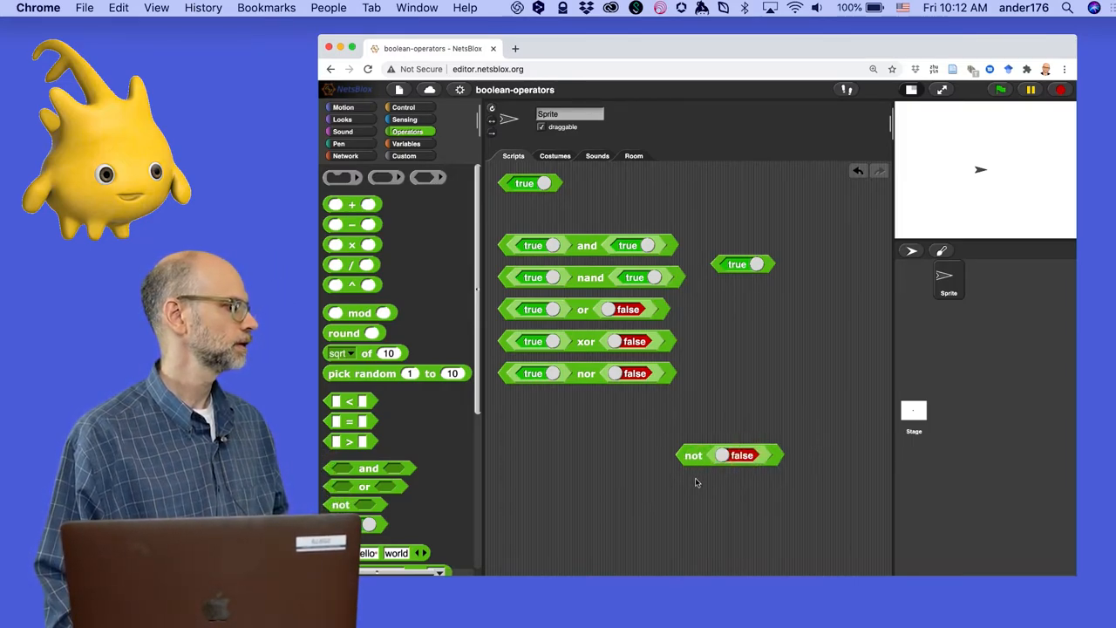
pyautogui.moveTo(692, 468)
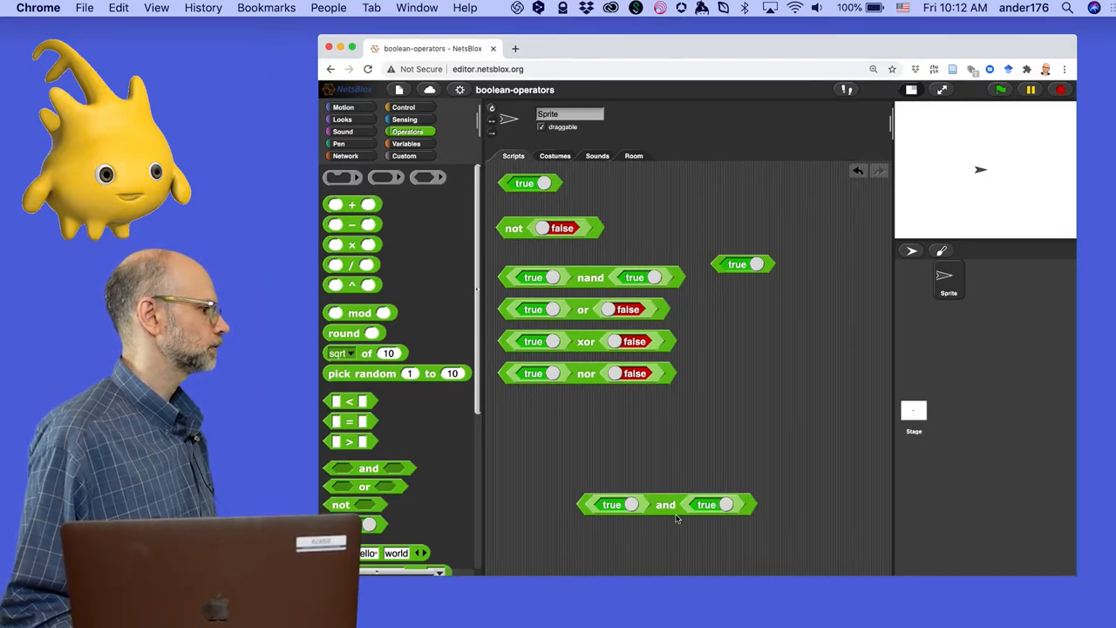
pyautogui.moveTo(667, 515)
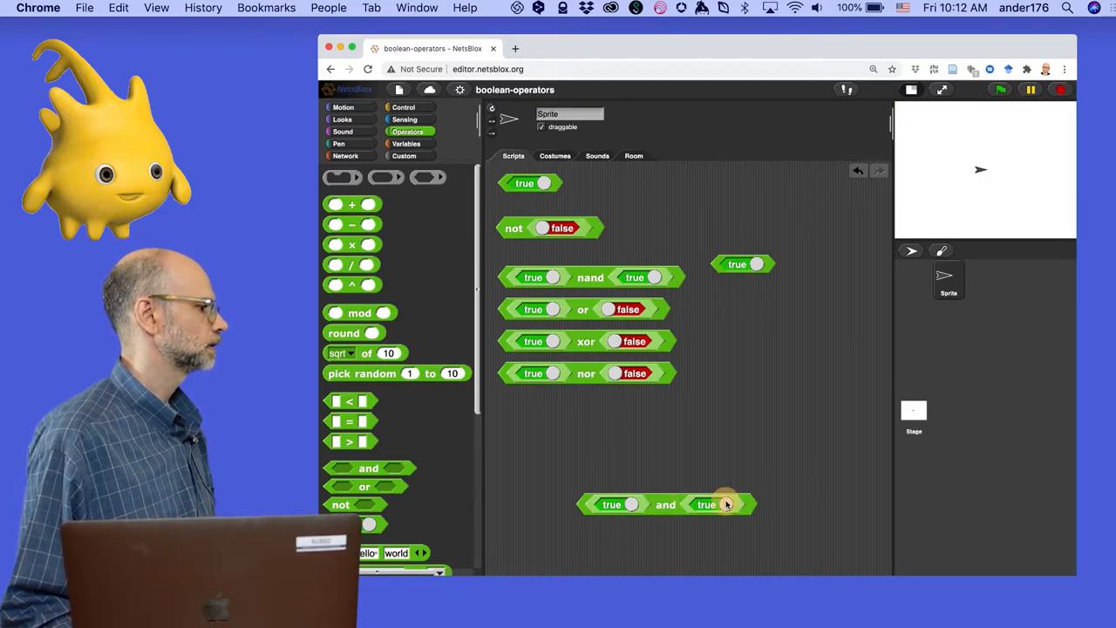
# - Set the and block's inputs to false and move it near the top
pyautogui.click(707, 504)
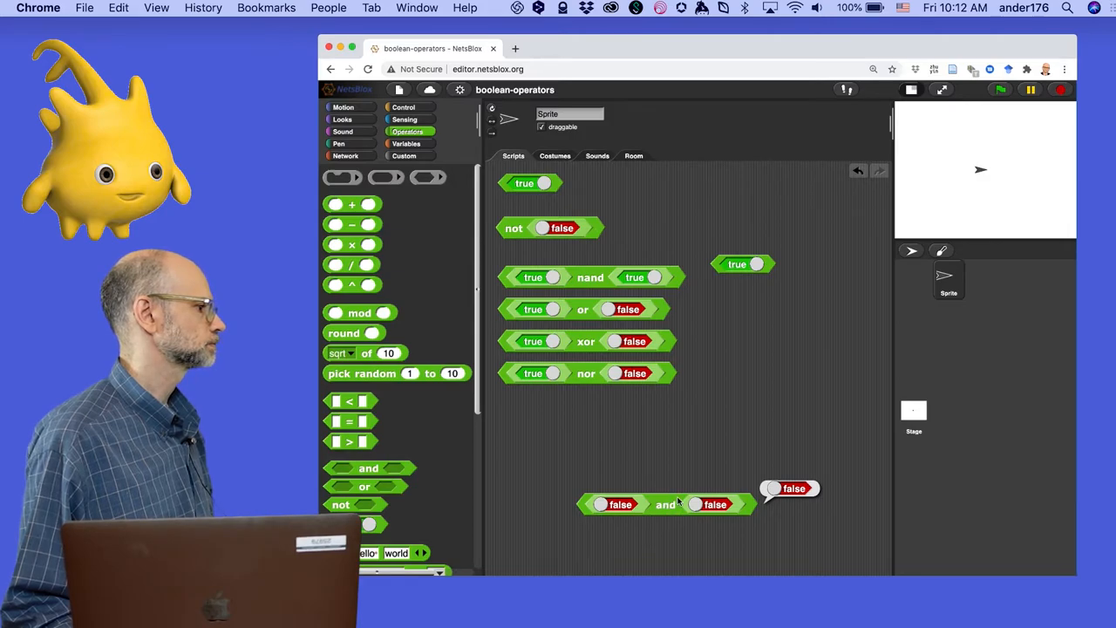
pyautogui.moveTo(667, 504); pyautogui.dragTo(676, 195)
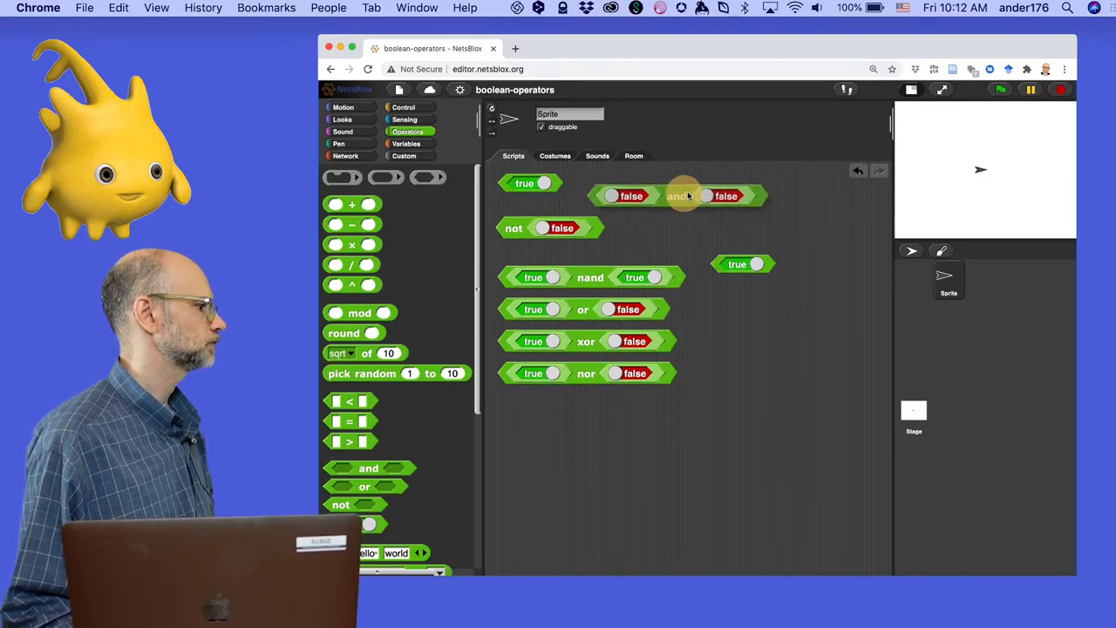
# - Test or with two false inputs, then place it beside the not block
pyautogui.moveTo(583, 309); pyautogui.dragTo(652, 433)
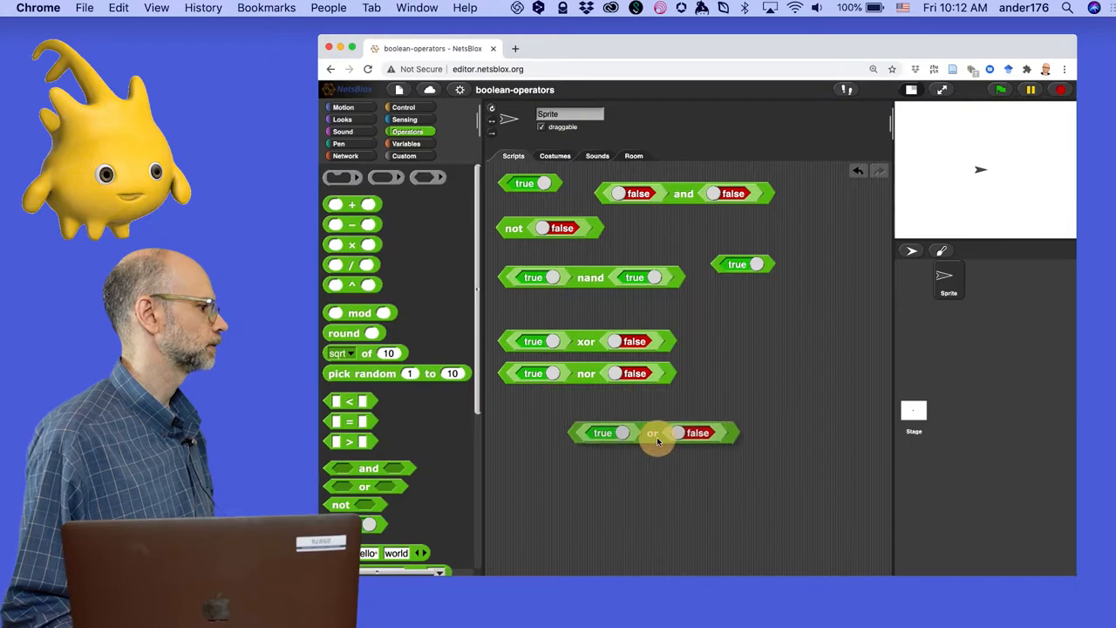
pyautogui.moveTo(652, 432); pyautogui.dragTo(647, 479)
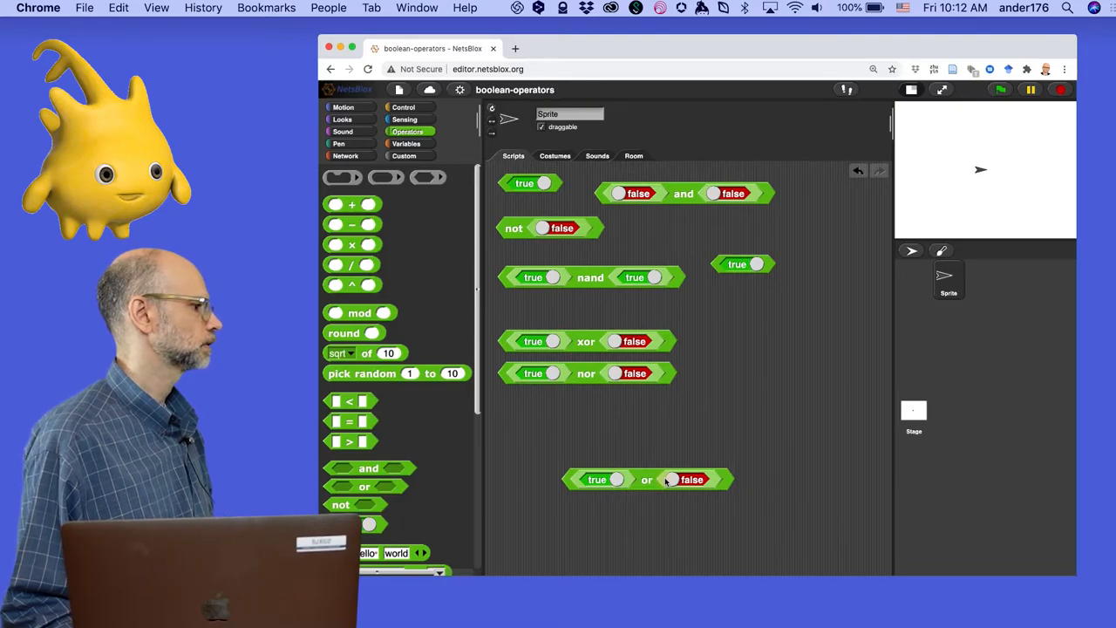
pyautogui.click(692, 479)
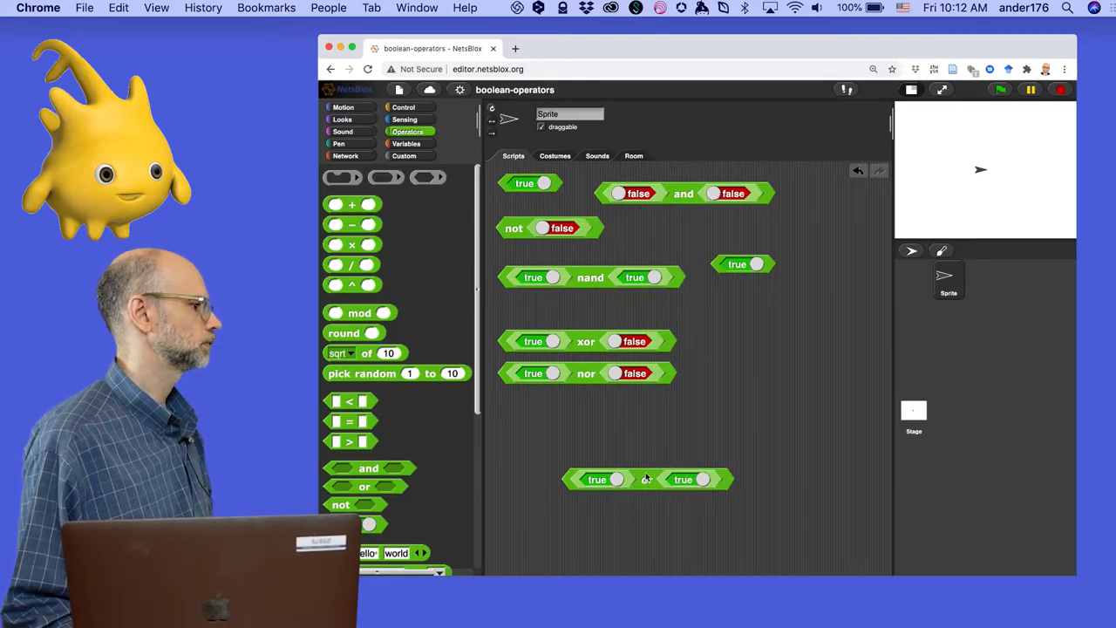
pyautogui.click(597, 478)
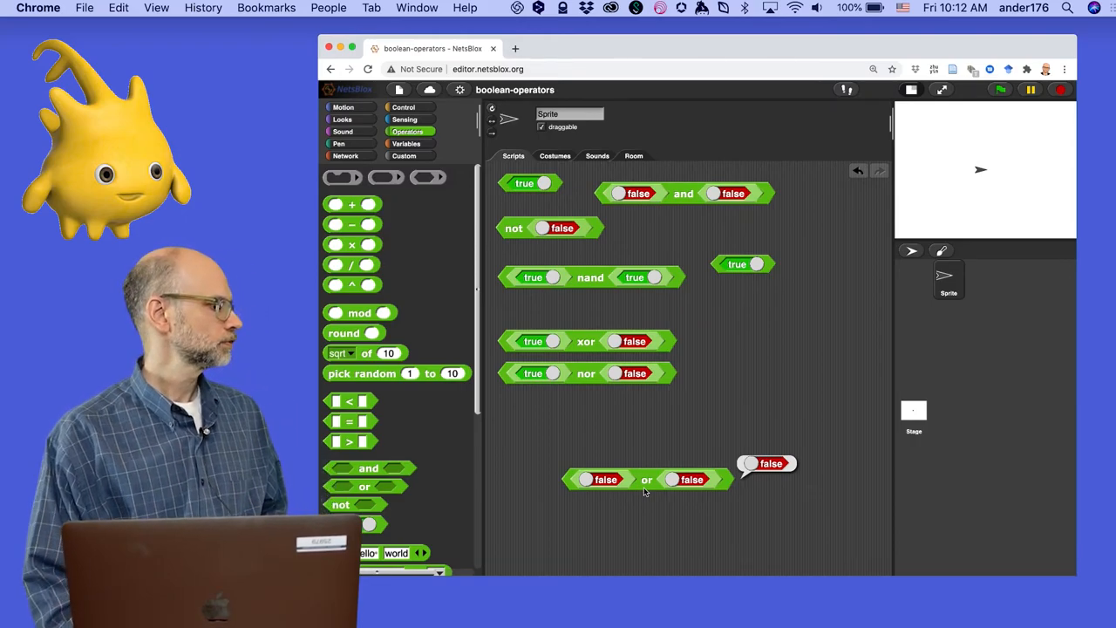
pyautogui.moveTo(767, 463); pyautogui.dragTo(606, 479)
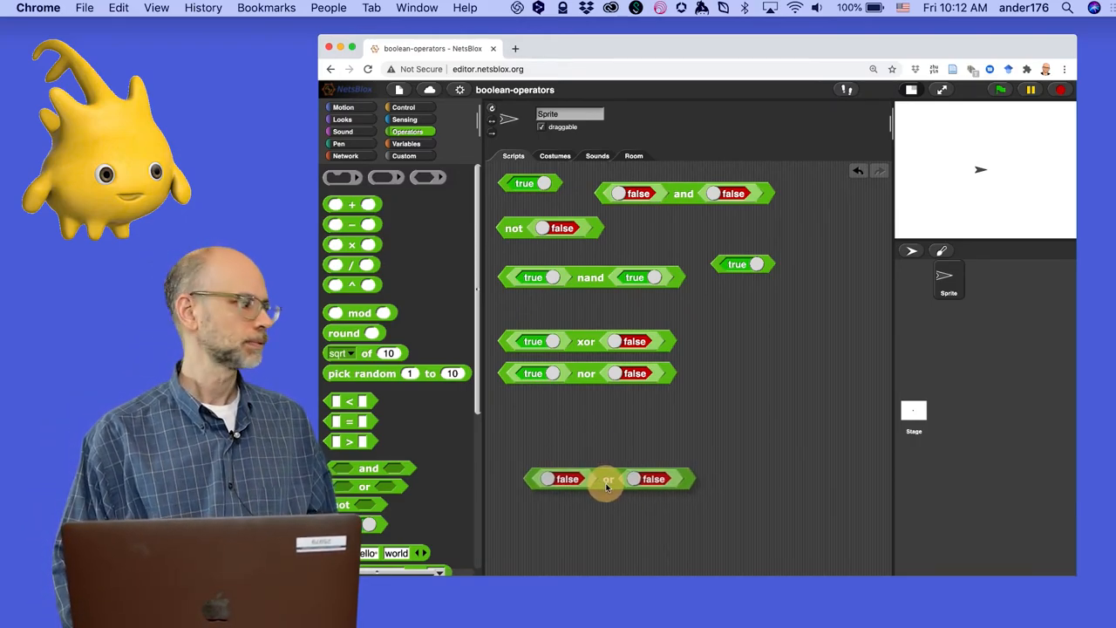
pyautogui.moveTo(607, 477); pyautogui.dragTo(706, 252)
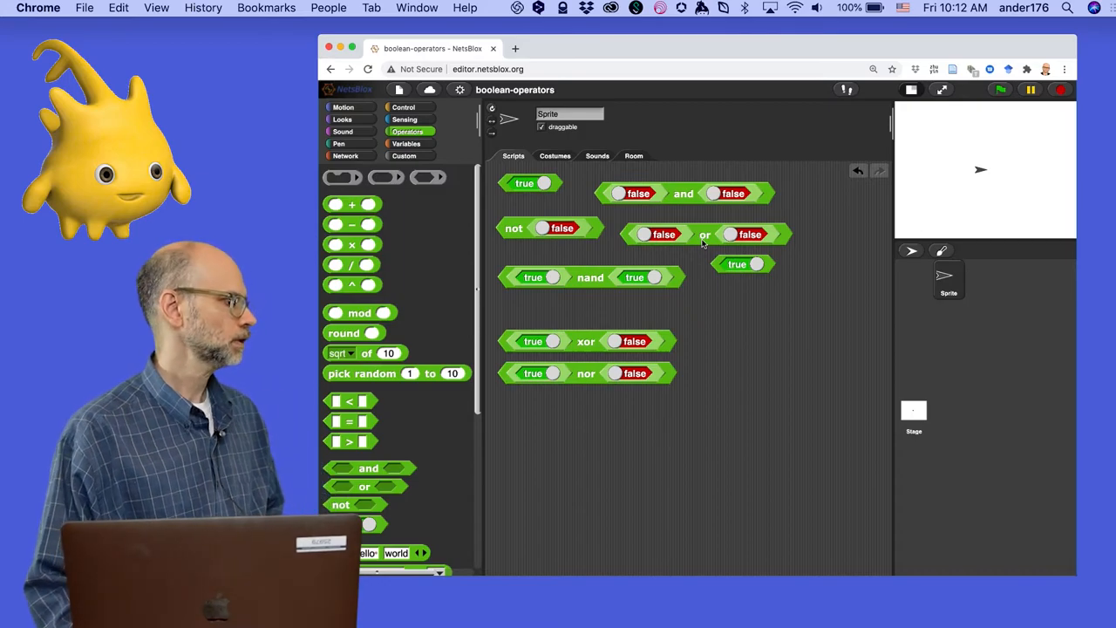
# - Evaluate true nand true in open space, confirming it reports false
pyautogui.moveTo(590, 277); pyautogui.dragTo(610, 360)
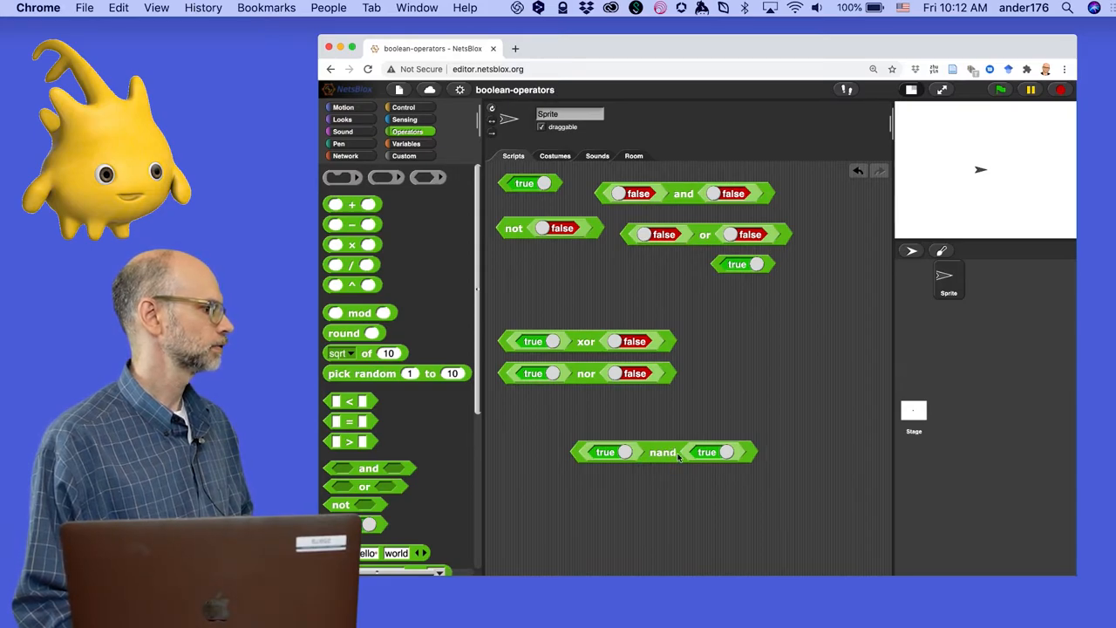
pyautogui.click(663, 452)
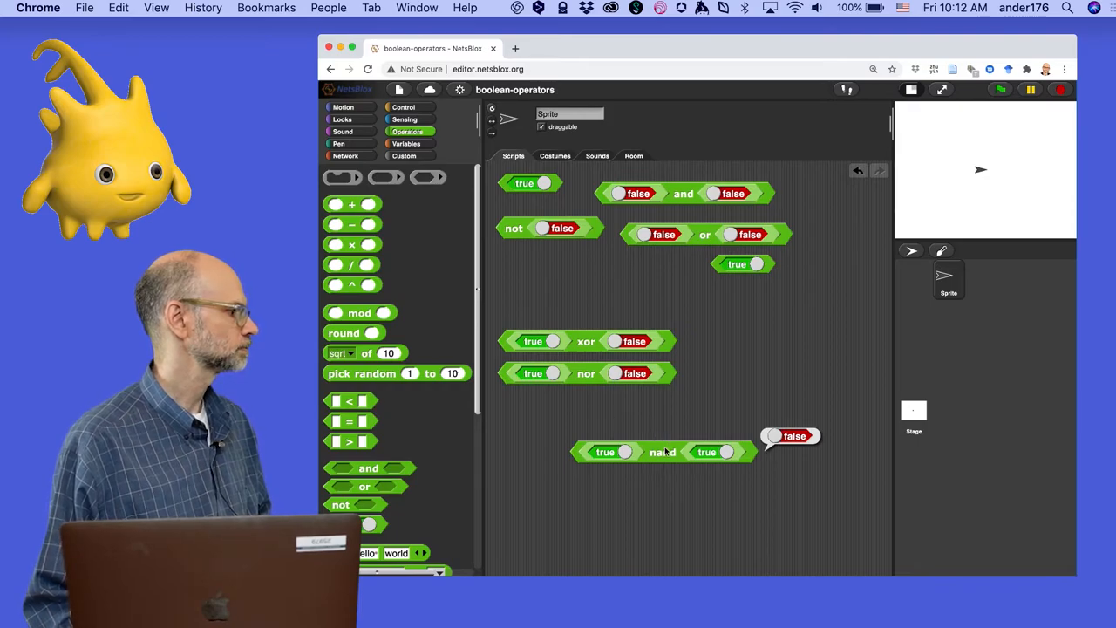
pyautogui.click(662, 452)
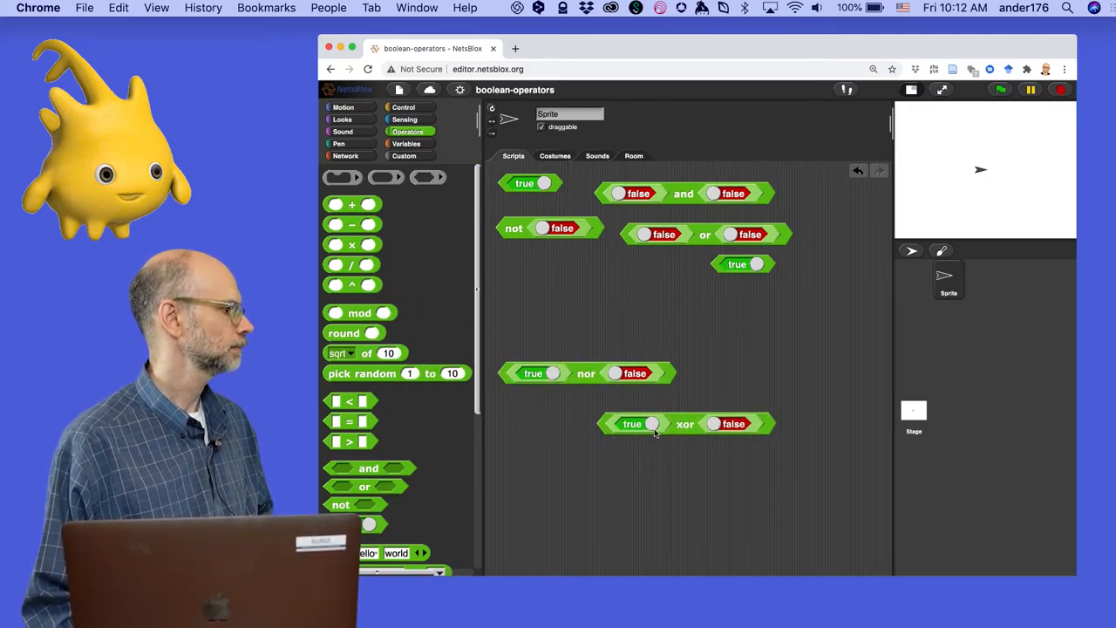
pyautogui.moveTo(667, 432)
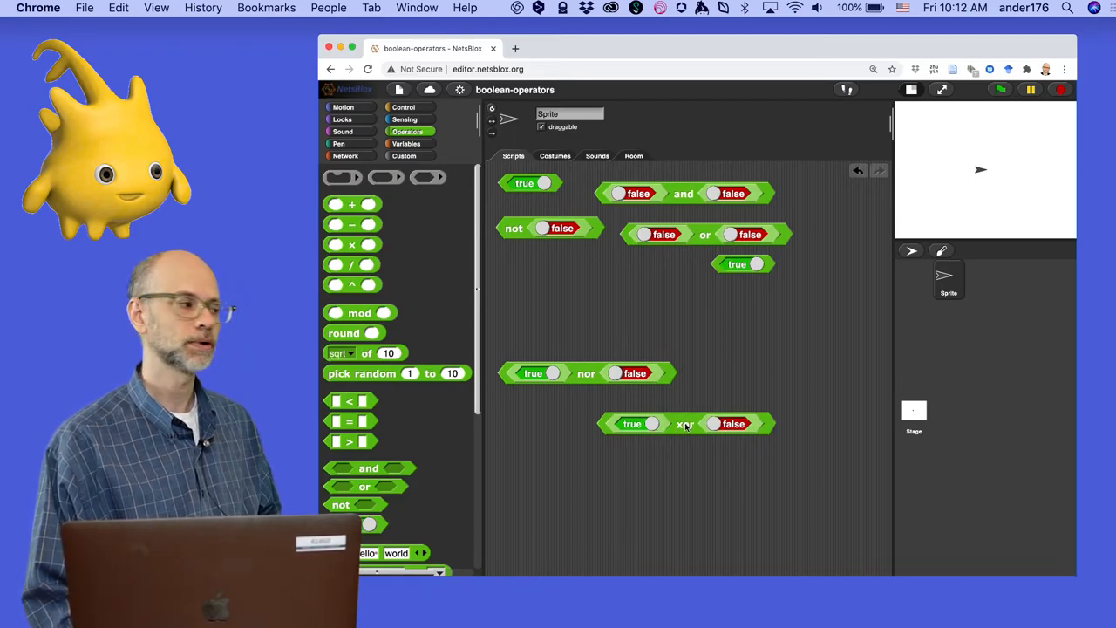
# - Evaluate the xor block as true xor false, then false xor true
pyautogui.click(685, 423)
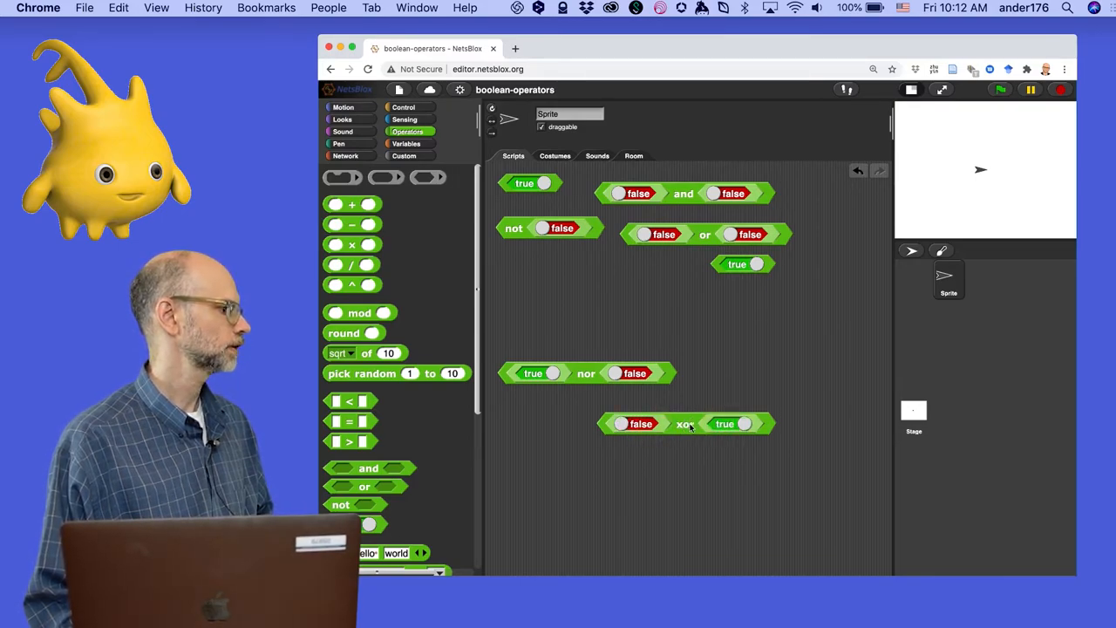
pyautogui.click(685, 423)
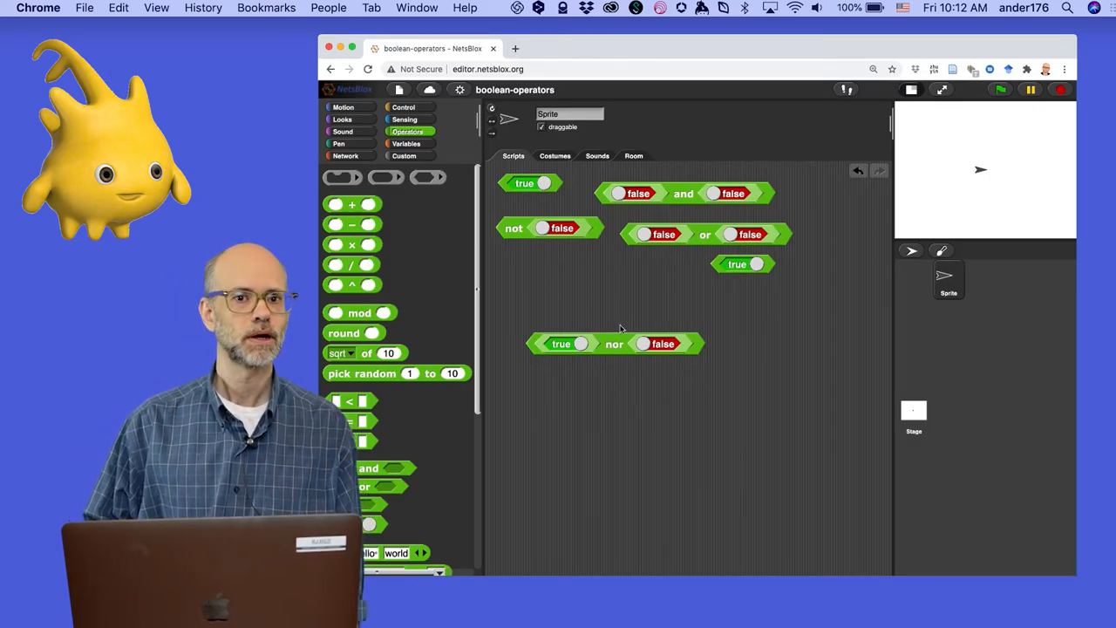
# - Add less-than, equals and greater-than blocks below nor, repositioning the greater-than block
pyautogui.scroll(-3)
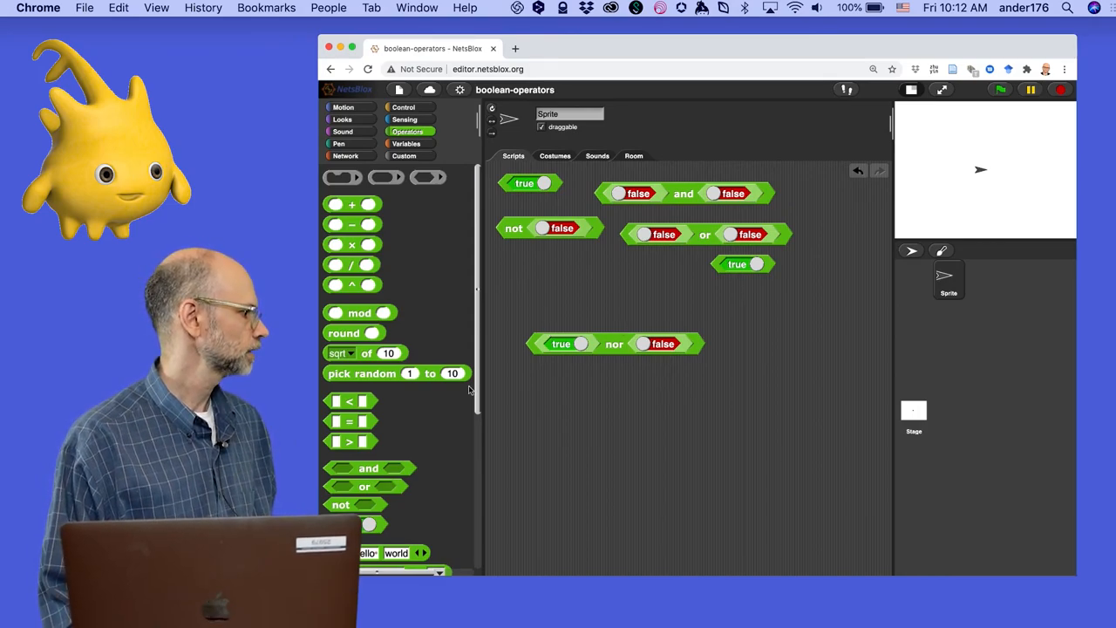
pyautogui.moveTo(351, 401); pyautogui.dragTo(621, 381)
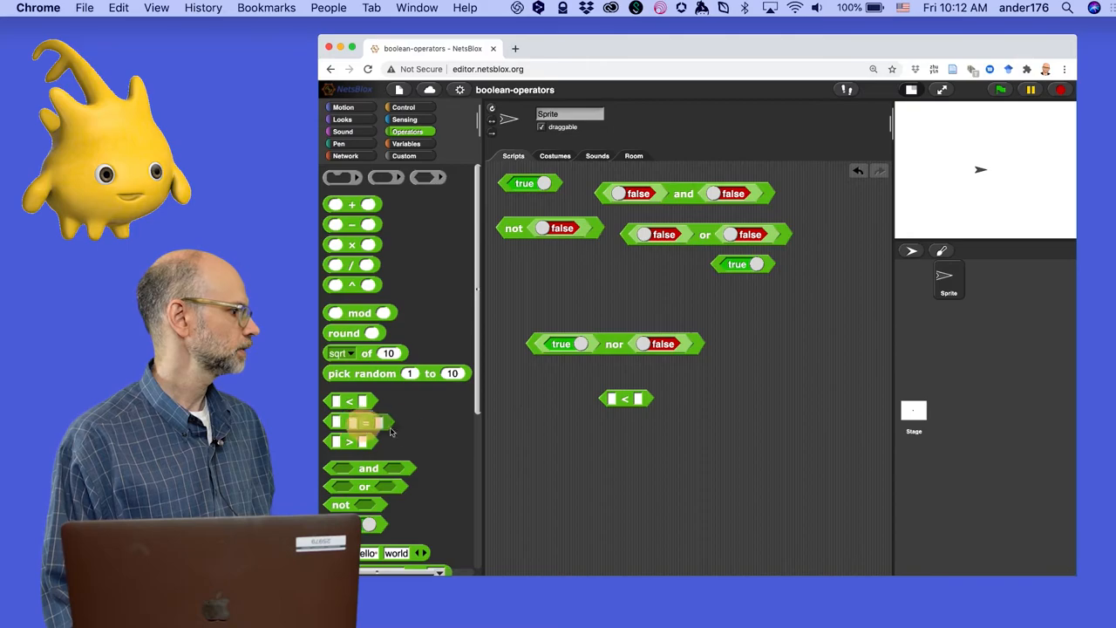
pyautogui.moveTo(353, 421); pyautogui.dragTo(637, 431)
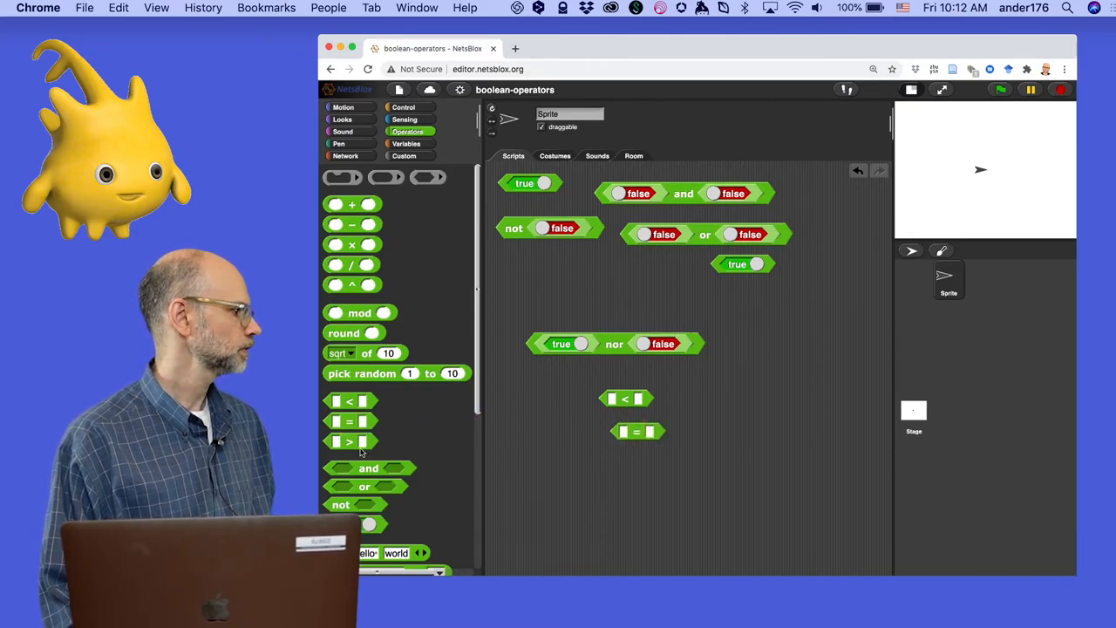
pyautogui.moveTo(351, 442); pyautogui.dragTo(652, 462)
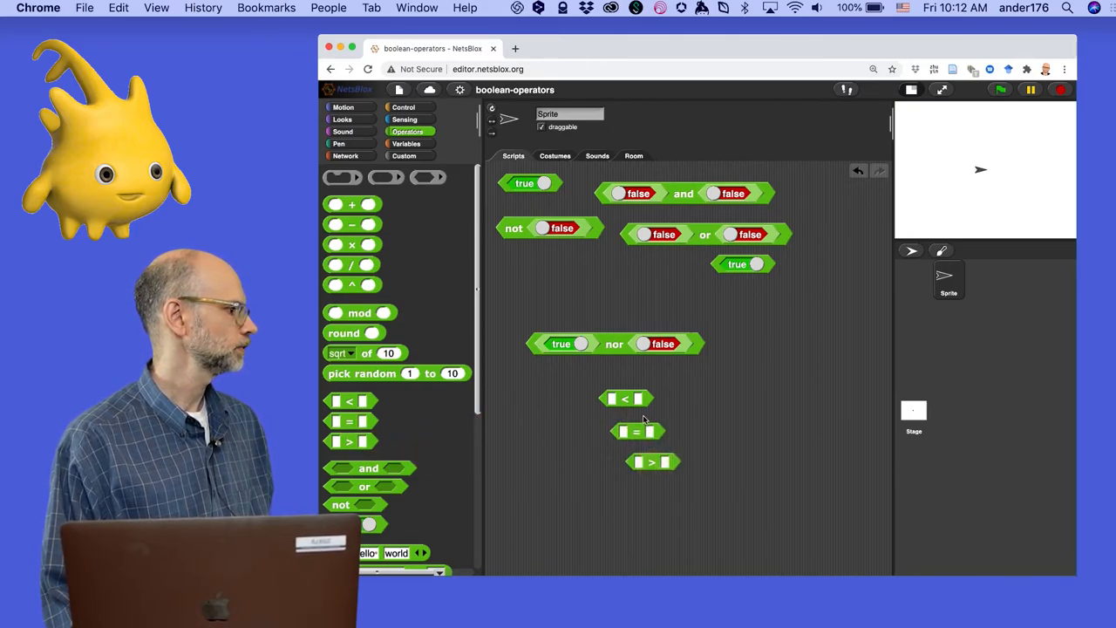
pyautogui.moveTo(652, 407)
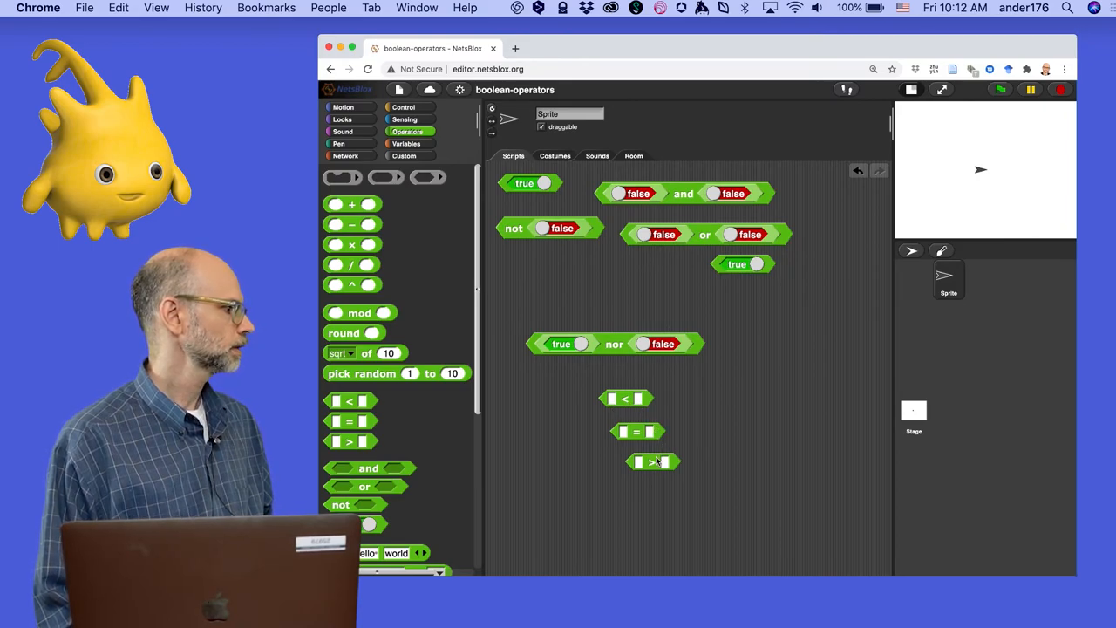
pyautogui.moveTo(652, 462); pyautogui.dragTo(702, 401)
pyautogui.write('2')
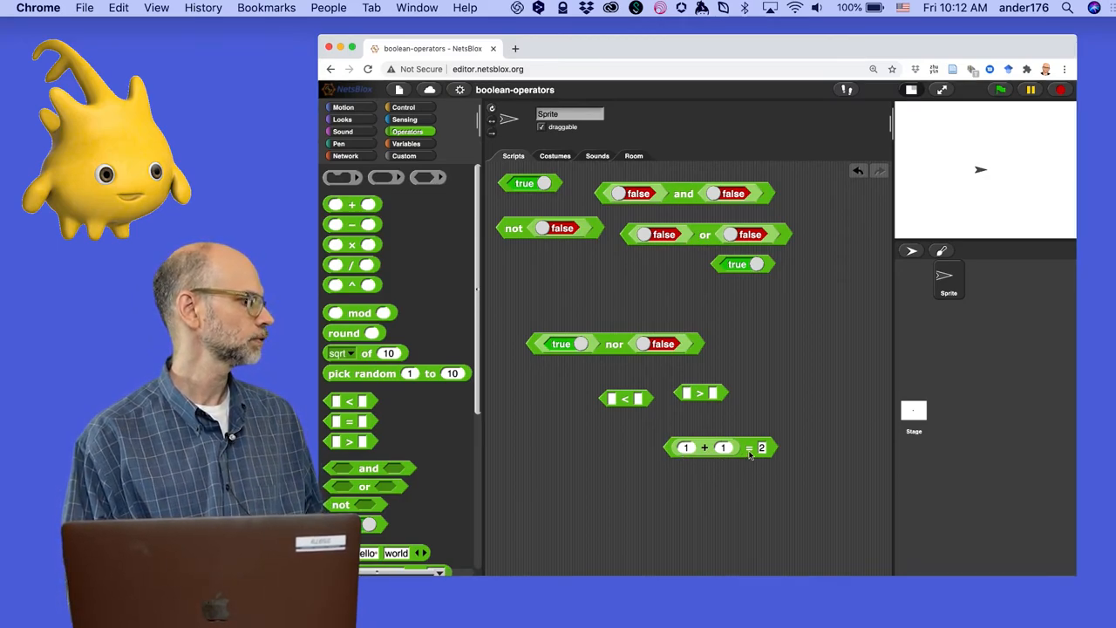
# - Join 1 + 1 = 2 and 1 > 2 in an and block, placed in open space
pyautogui.click(761, 447)
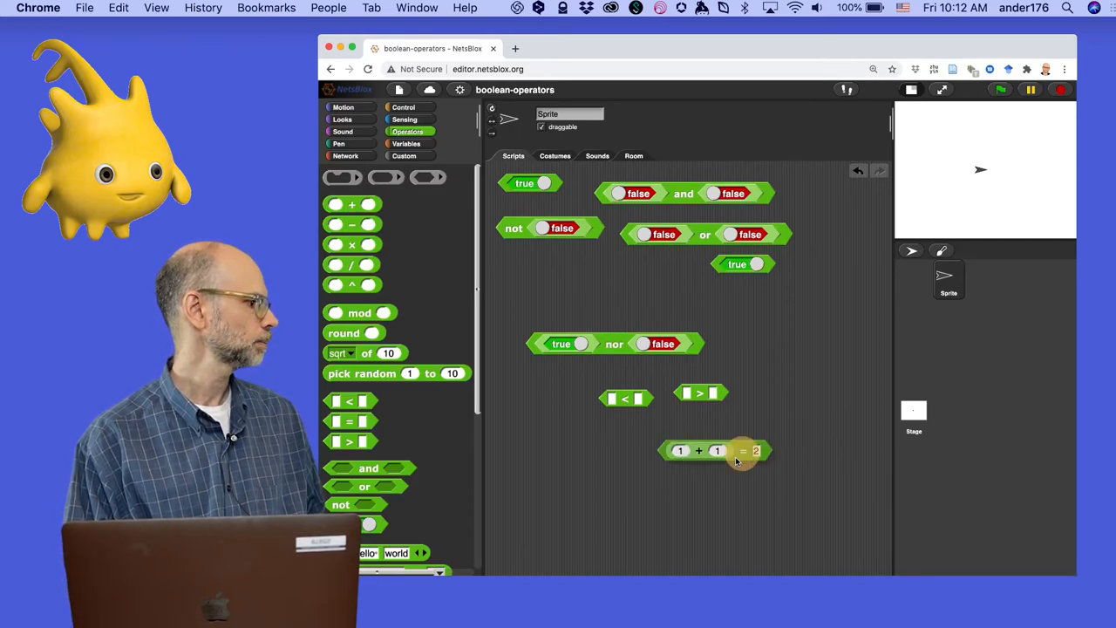
pyautogui.moveTo(715, 451); pyautogui.dragTo(623, 482)
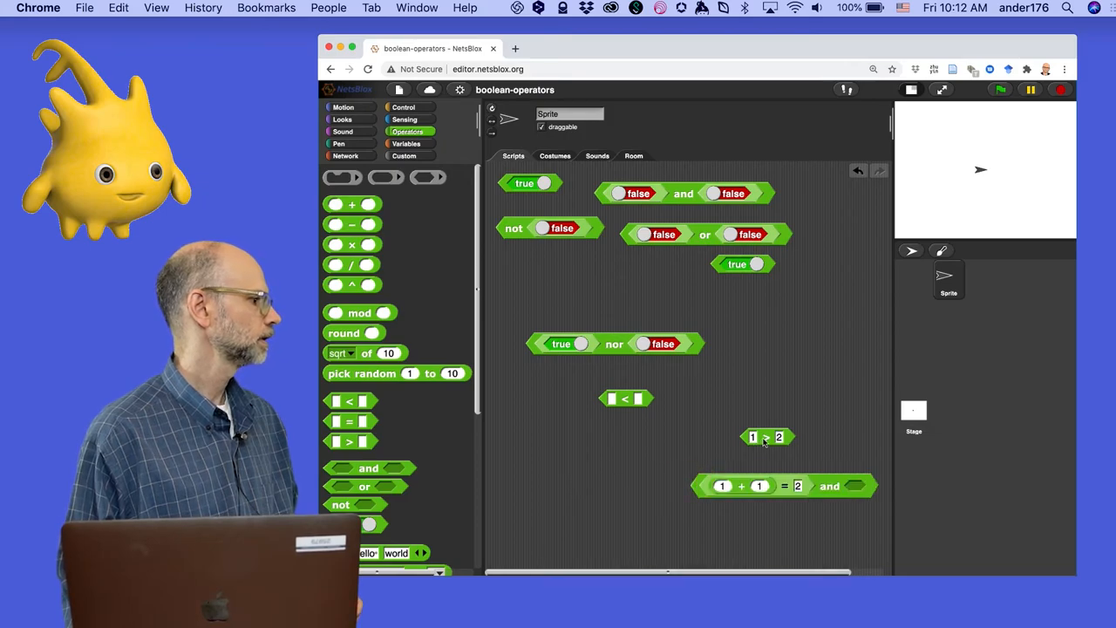
pyautogui.moveTo(767, 436); pyautogui.dragTo(869, 485)
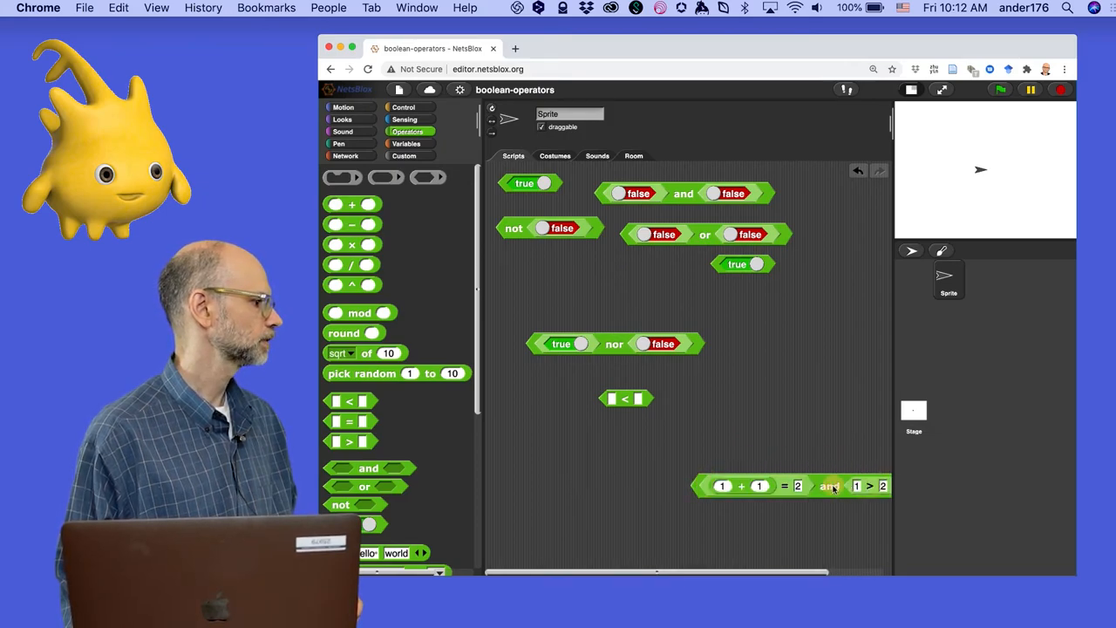
pyautogui.moveTo(791, 485); pyautogui.dragTo(684, 473)
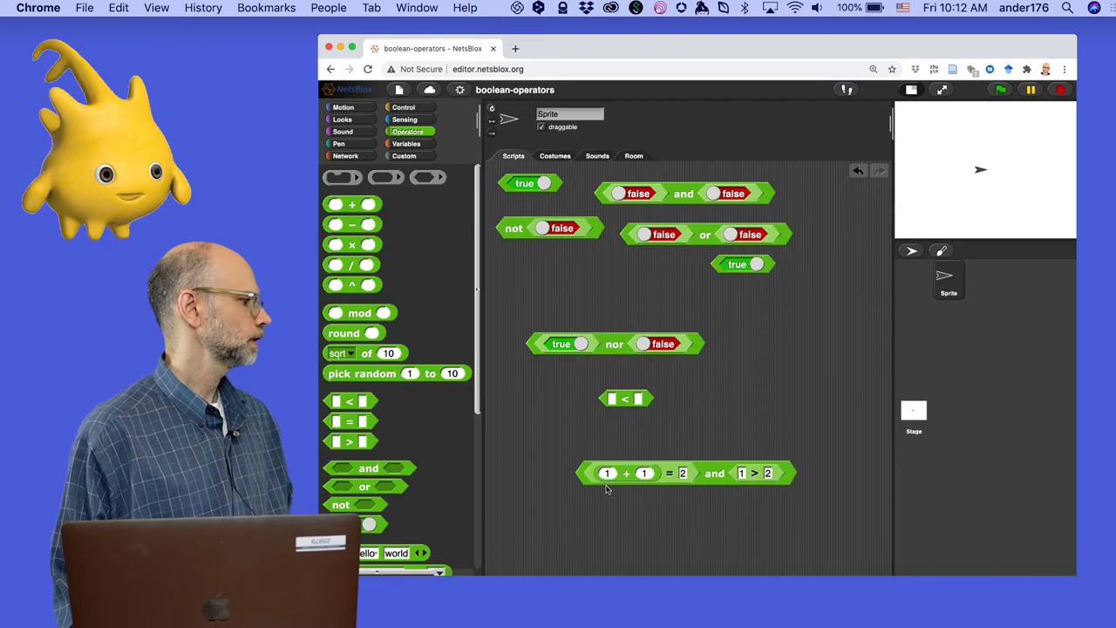
pyautogui.moveTo(662, 482)
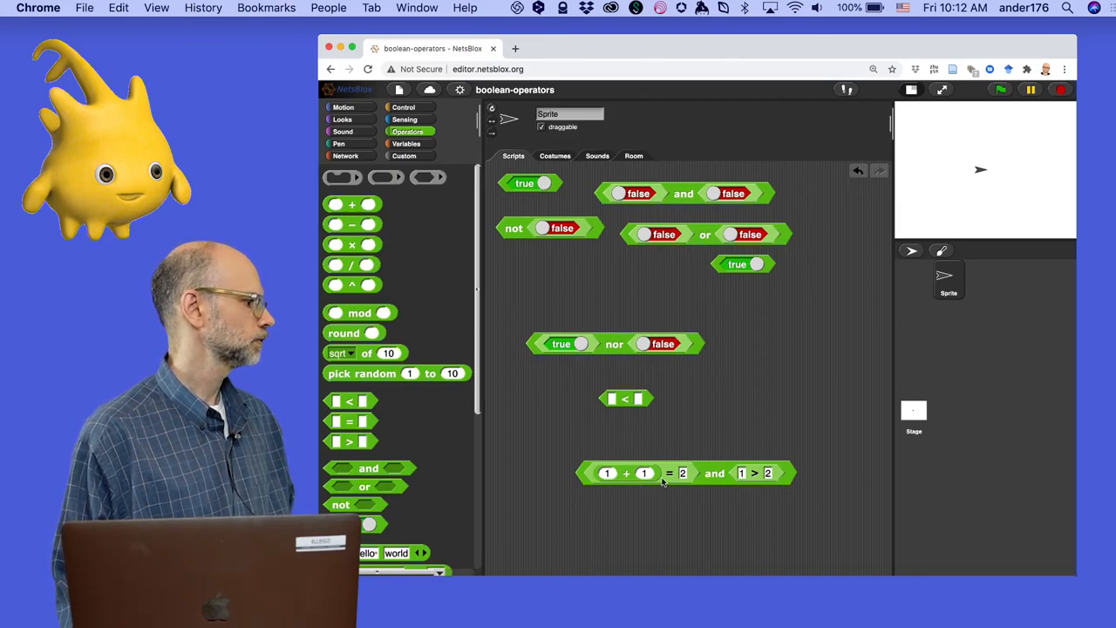